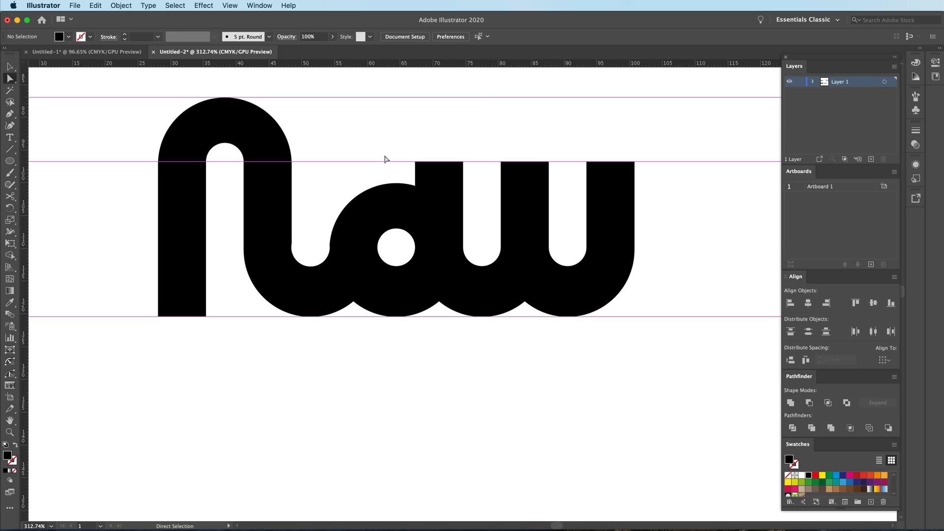
{"action": "mouse_move", "coordinate": [224, 245]}
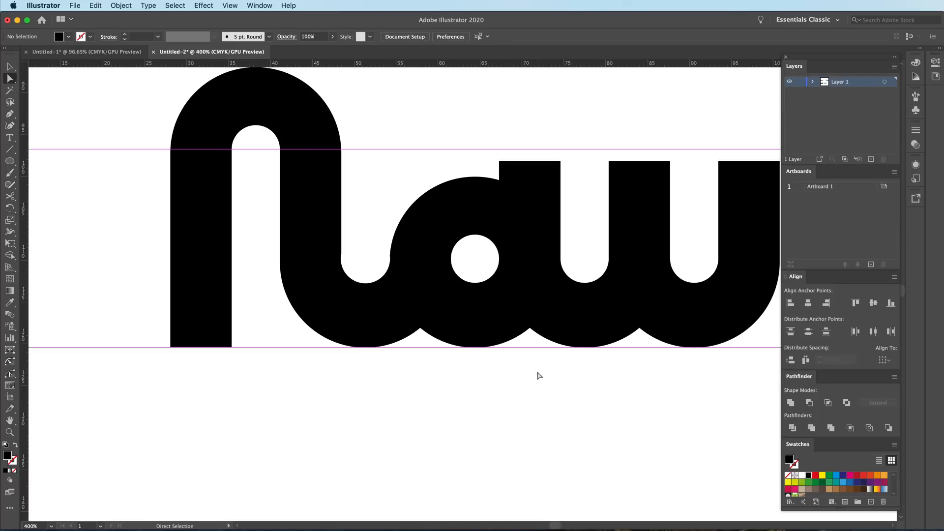
{"action": "mouse_move", "coordinate": [369, 343]}
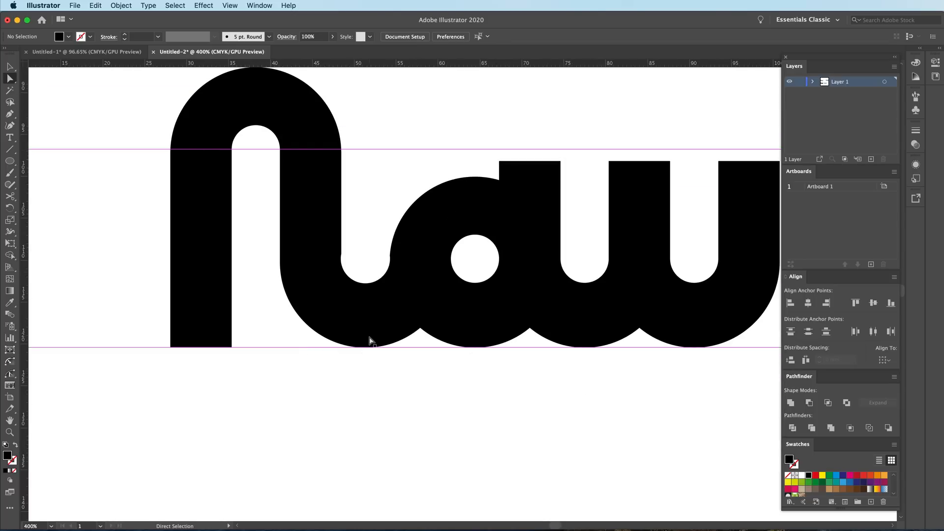
{"action": "mouse_move", "coordinate": [247, 318]}
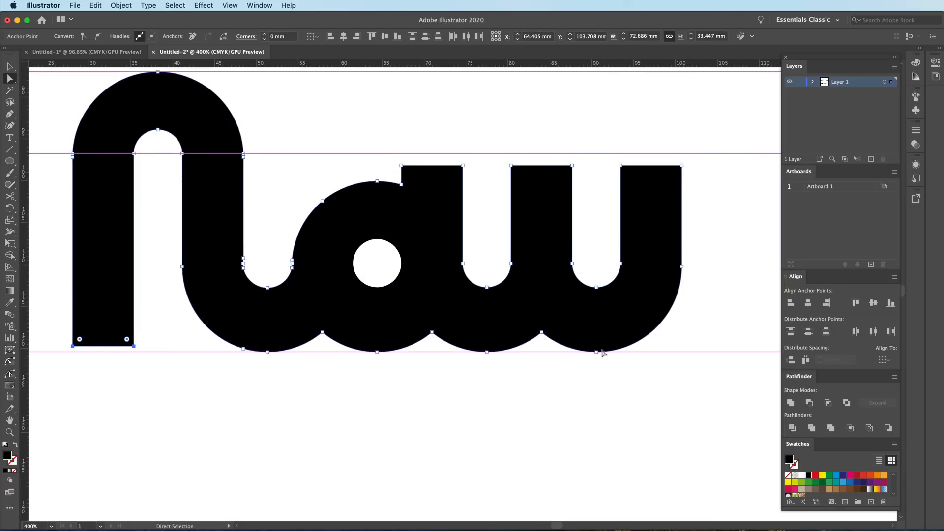
{"action": "mouse_move", "coordinate": [597, 335]}
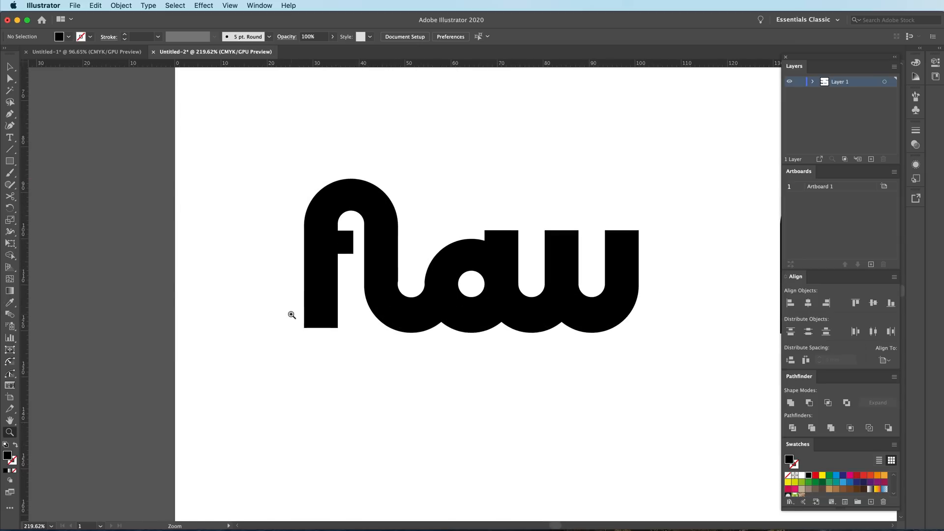
{"action": "left_click_drag", "start_coordinate": [335, 238], "coordinate": [352, 255]}
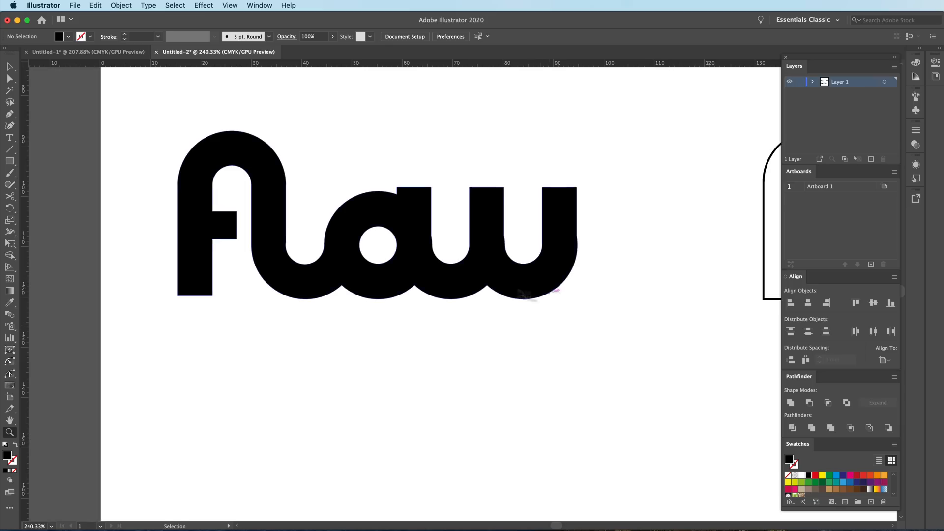
{"action": "scroll", "scroll_direction": "down", "scroll_amount": 3}
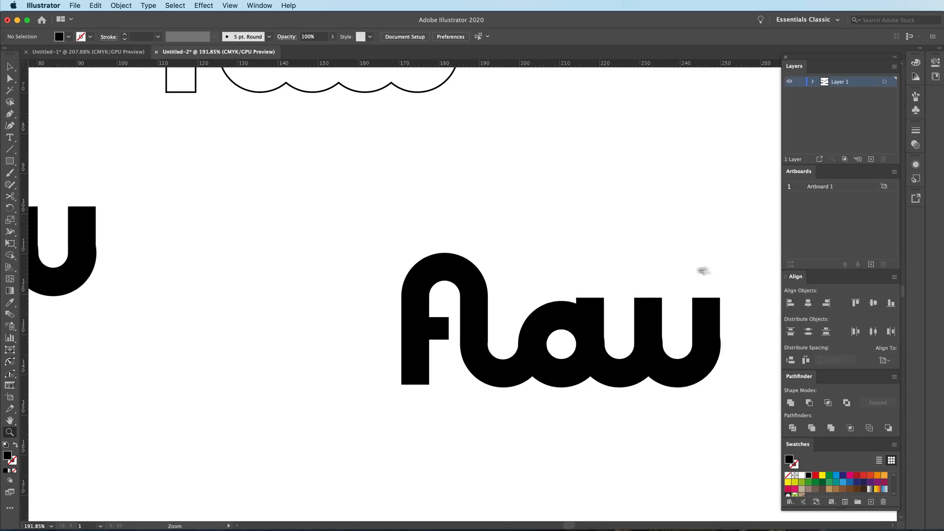
{"action": "left_click", "coordinate": [258, 5]}
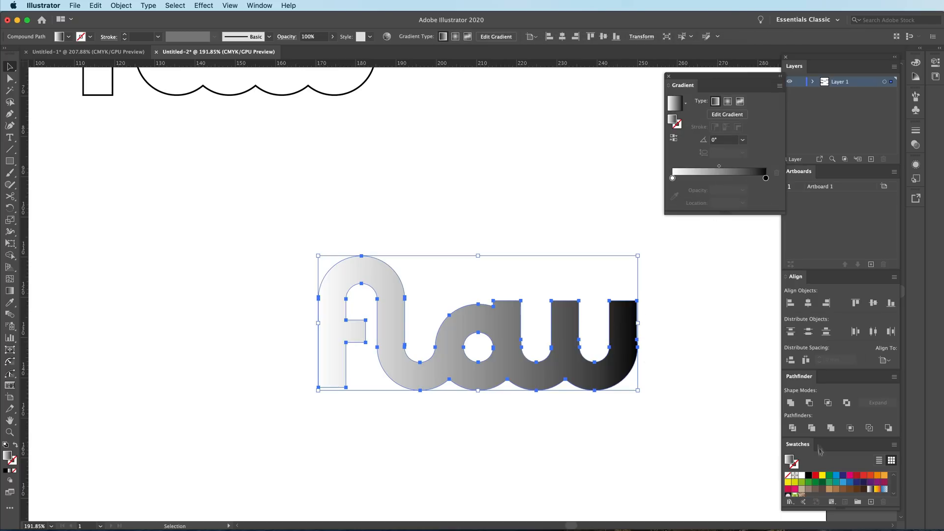
{"action": "mouse_move", "coordinate": [865, 489]}
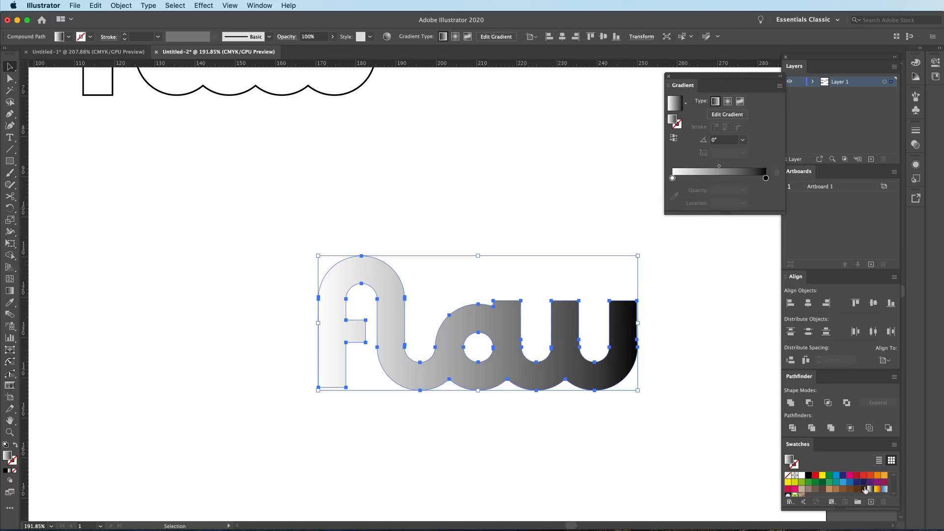
{"action": "mouse_move", "coordinate": [865, 488]}
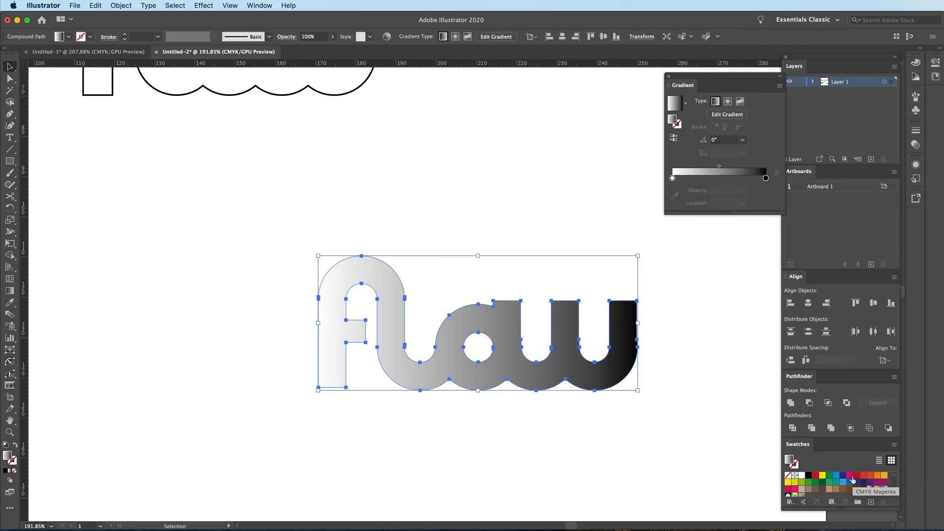
- Make the second gradient stop magenta and angle the gradient diagonally across the letters
{"action": "left_click", "coordinate": [866, 476]}
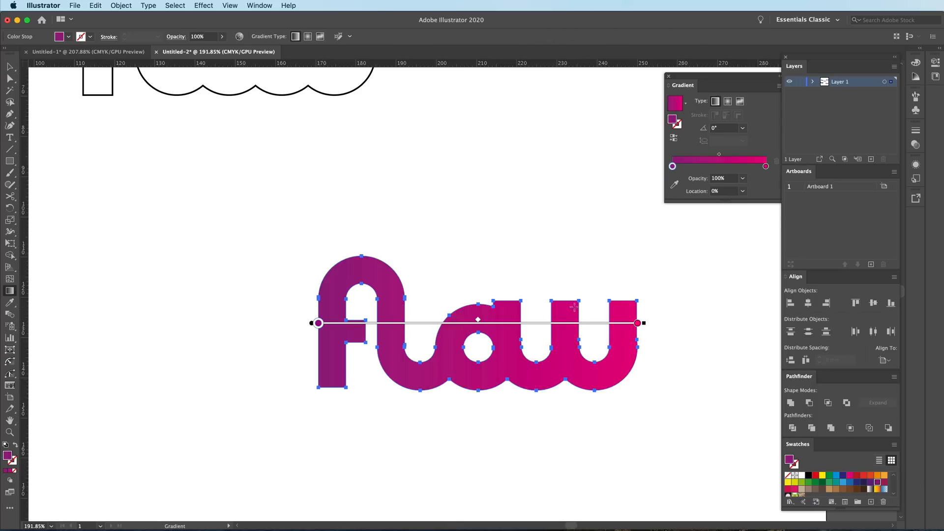
{"action": "left_click_drag", "start_coordinate": [643, 323], "coordinate": [596, 368]}
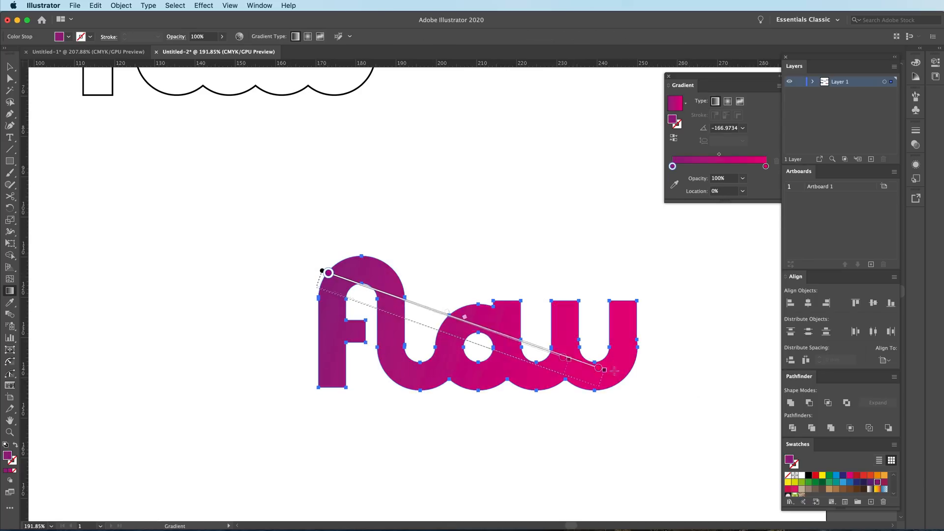